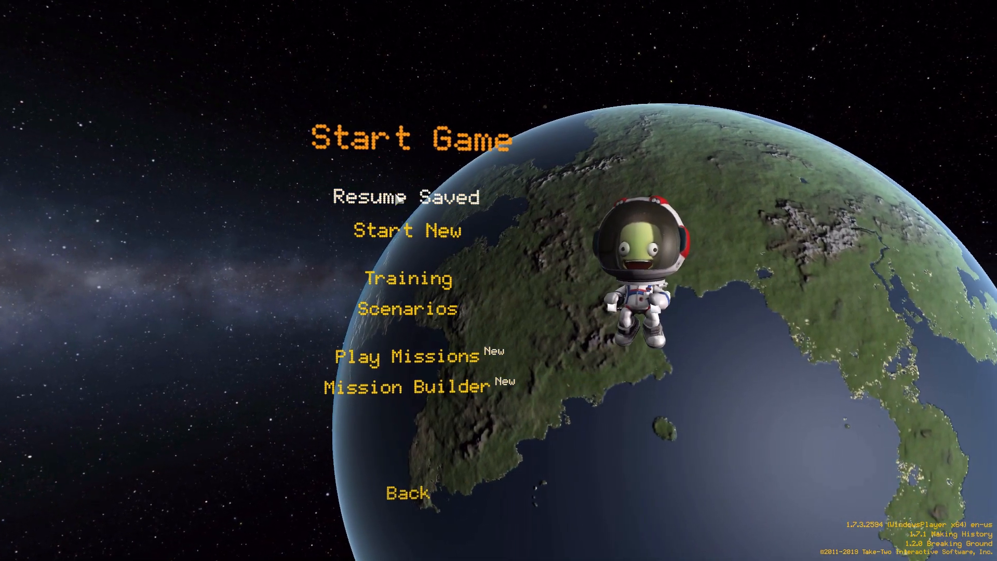
# Step: Resume the saved game 'Ariane 6' from the saved games list
pyautogui.click(405, 196)
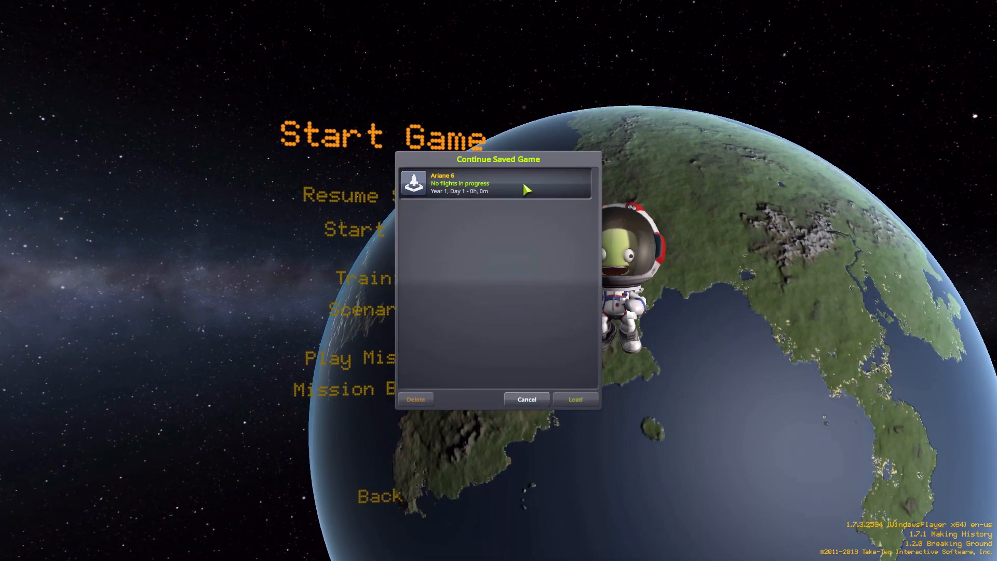
pyautogui.click(573, 399)
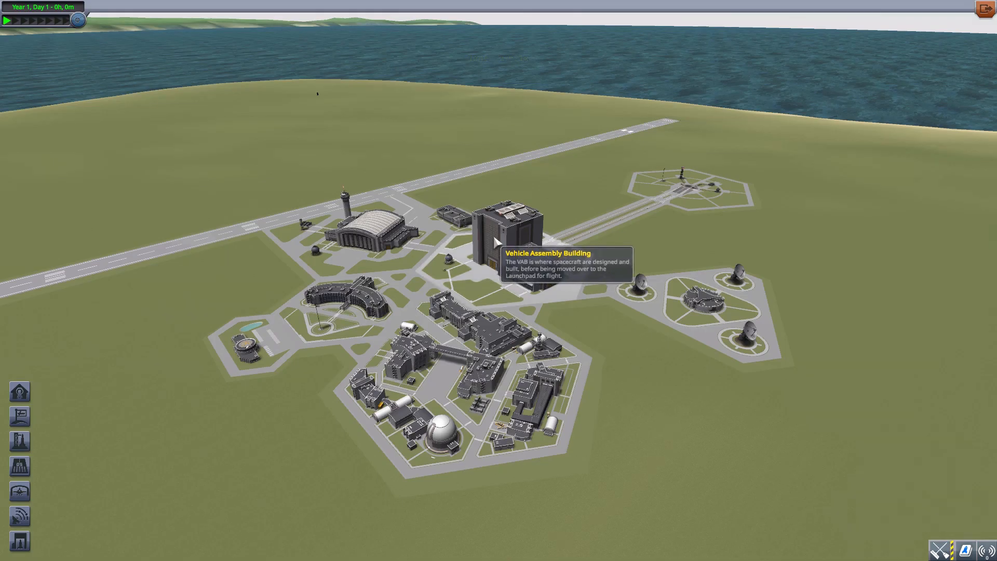
pyautogui.moveTo(591, 219)
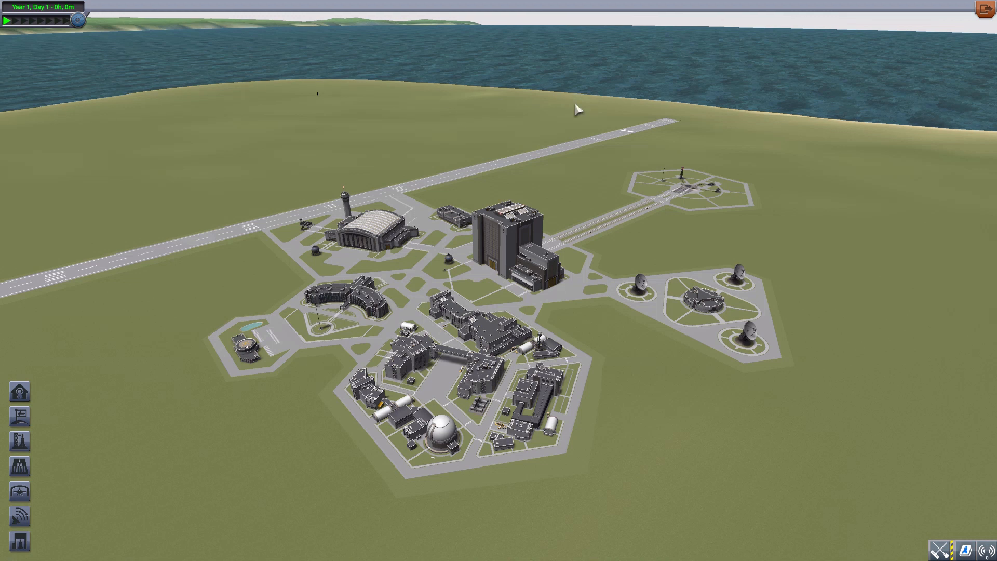
pyautogui.moveTo(883, 197)
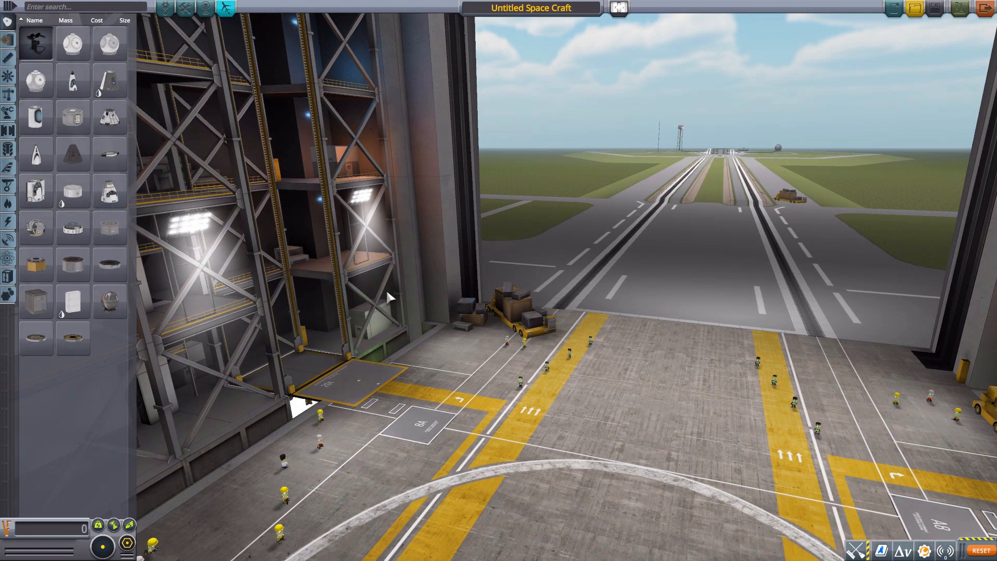
pyautogui.moveTo(581, 227)
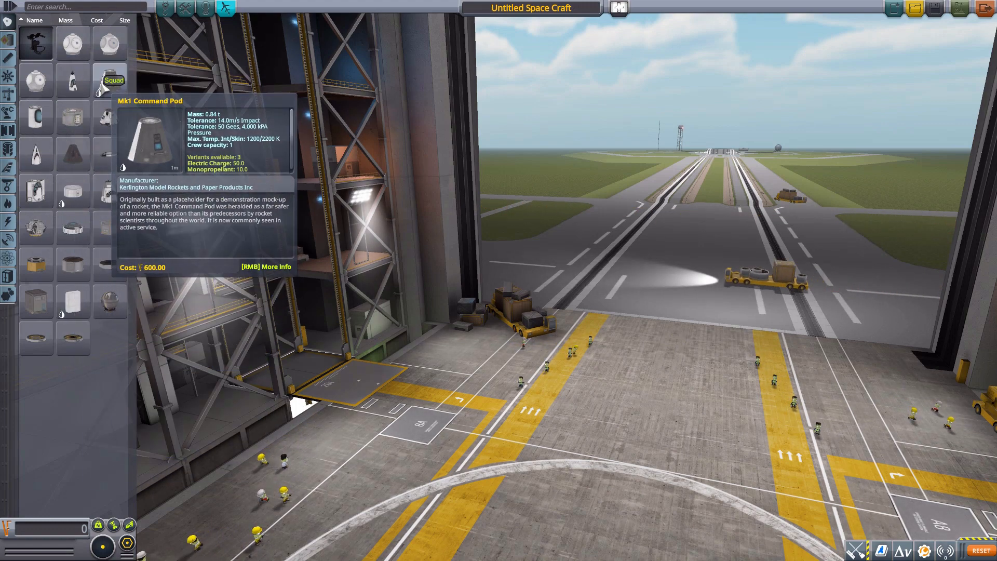
pyautogui.moveTo(109, 117)
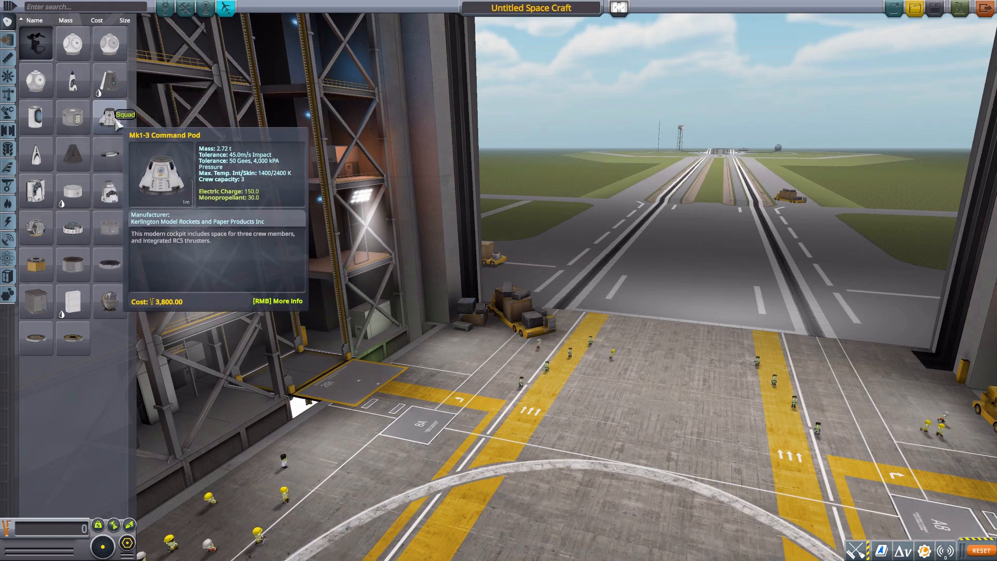
# Step: Start a new craft in the VAB with the Mk1-3 Command Pod as its first part
pyautogui.click(110, 118)
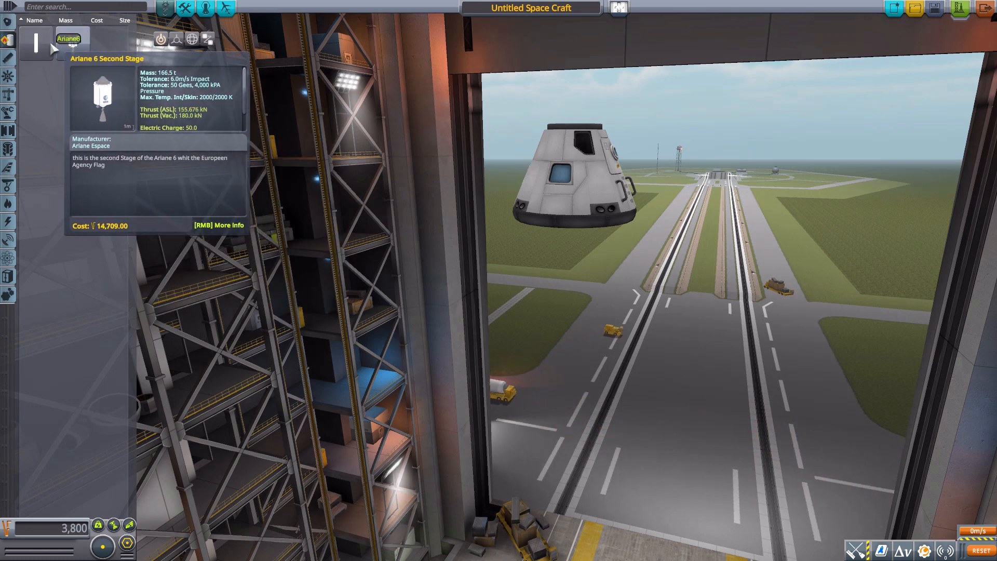
pyautogui.moveTo(361, 140)
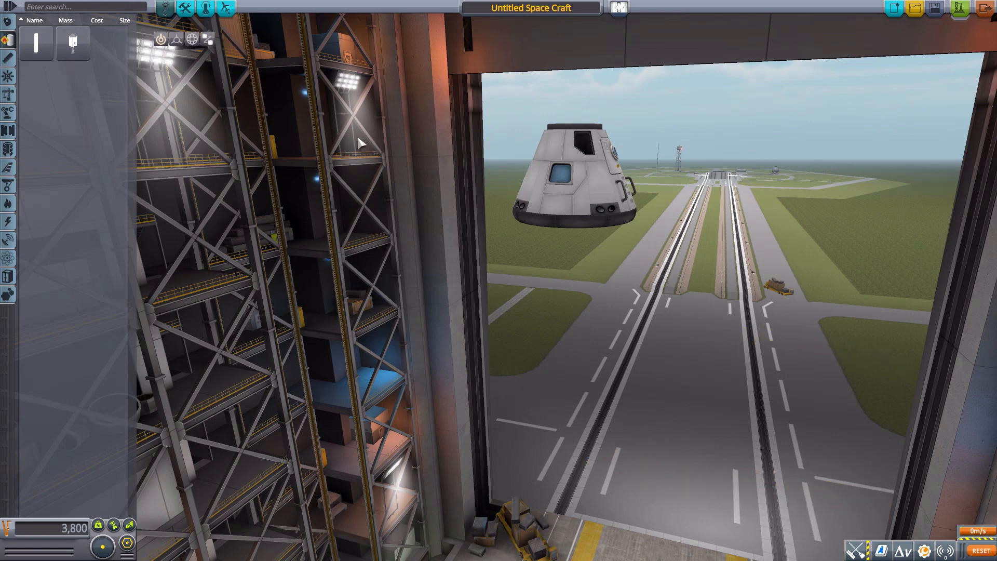
pyautogui.moveTo(106, 48)
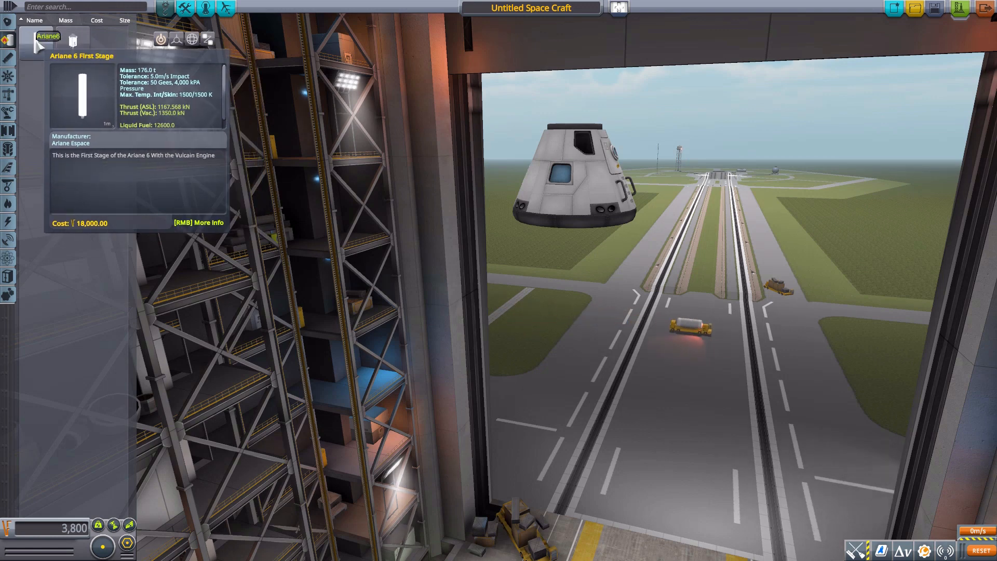
pyautogui.moveTo(76, 49)
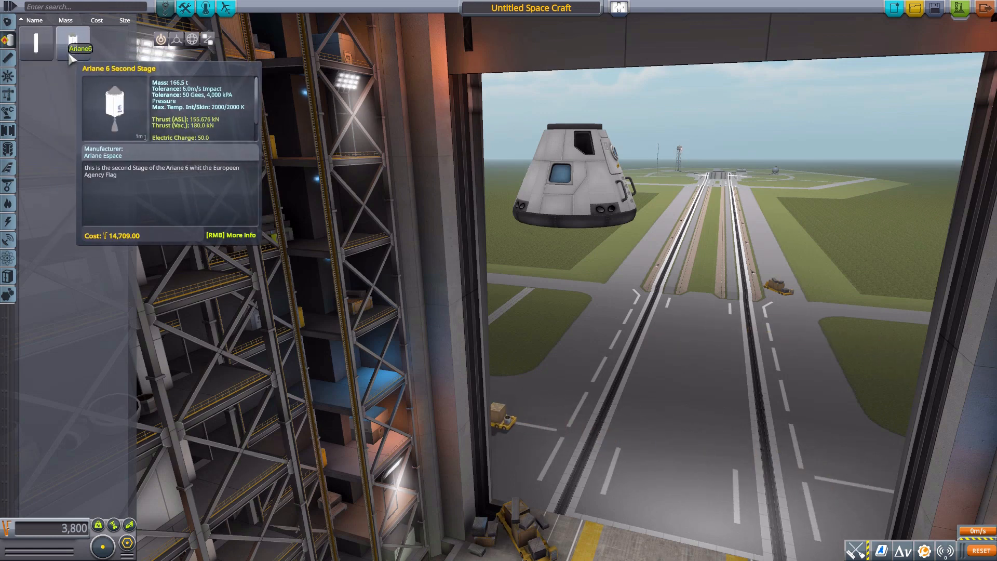
# Step: Attach the Ariane 6 Second Stage beneath the Mk1-3 Command Pod
pyautogui.click(79, 43)
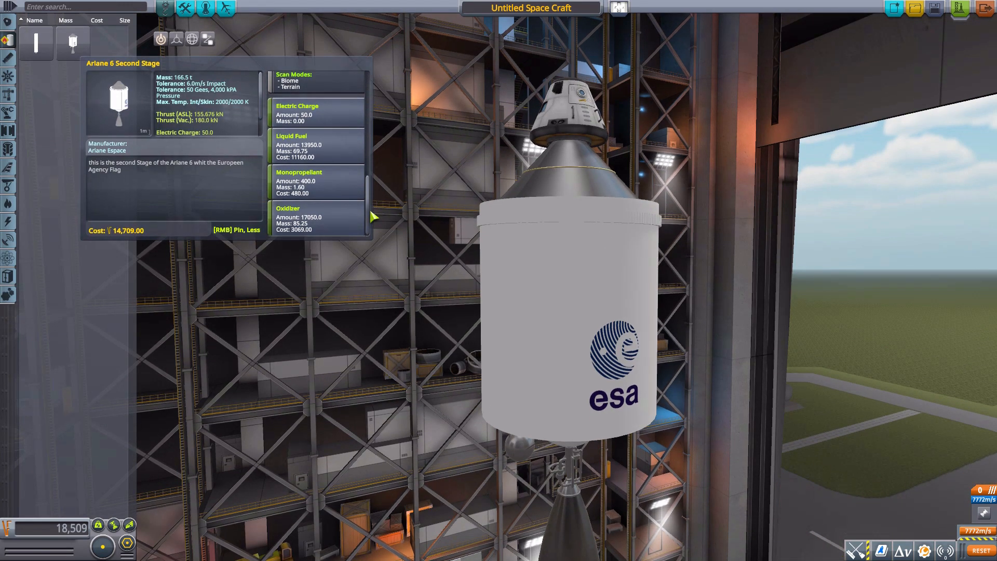
pyautogui.moveTo(318, 155)
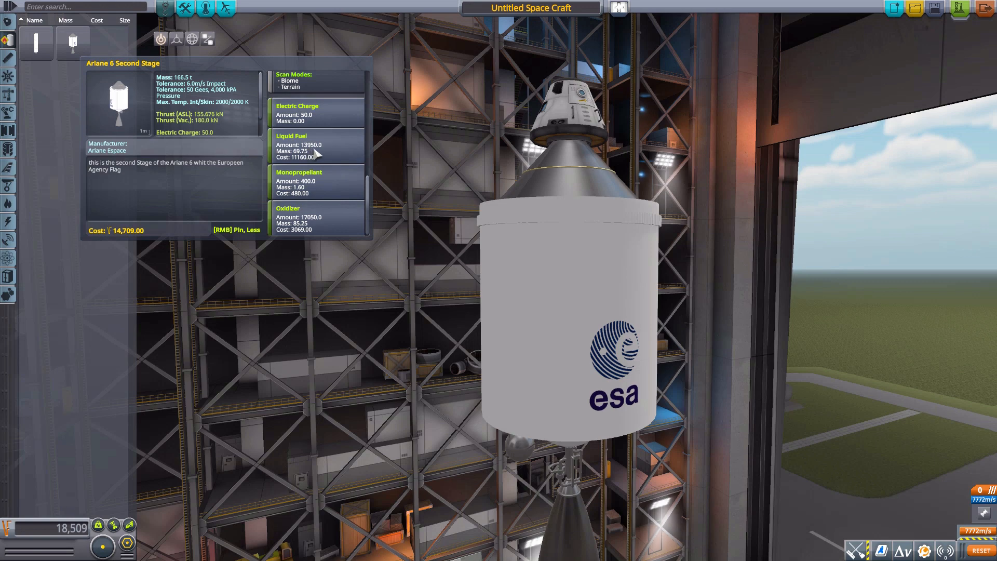
pyautogui.moveTo(311, 223)
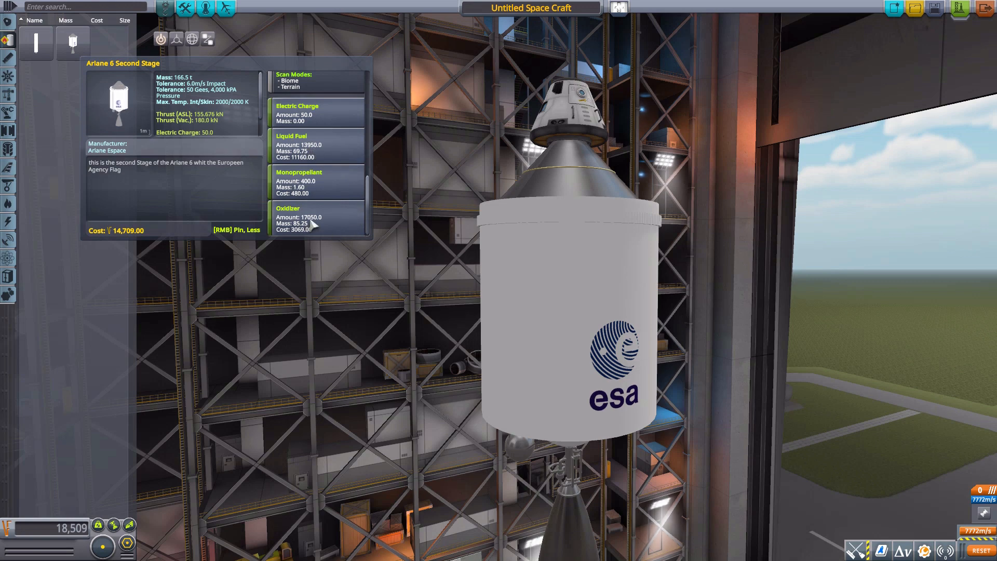
pyautogui.moveTo(330, 229)
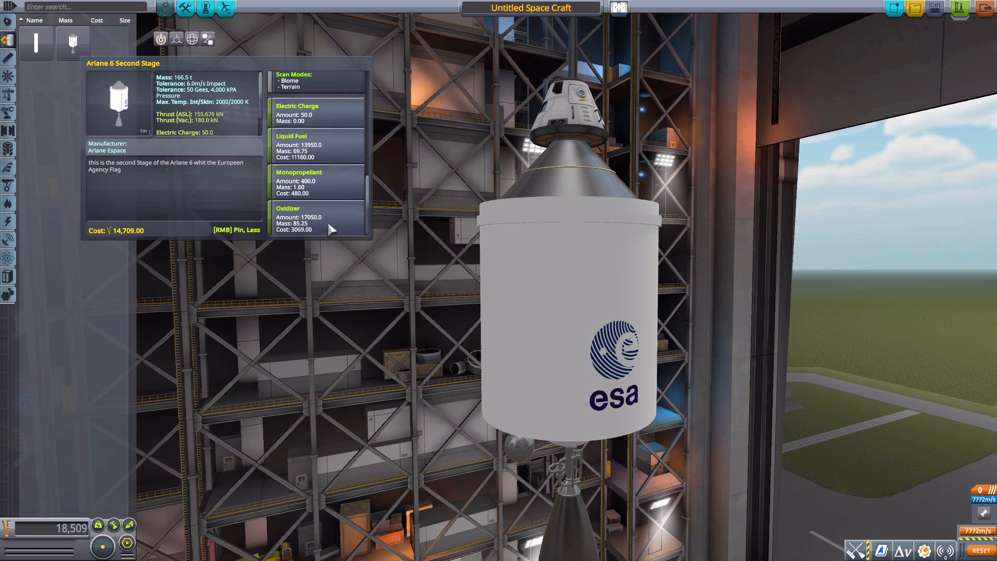
pyautogui.moveTo(335, 310)
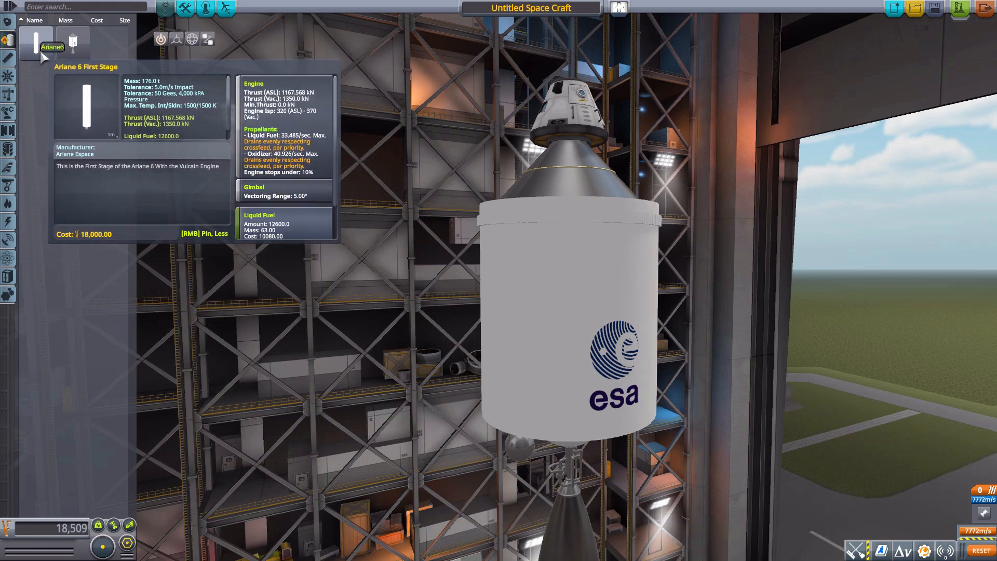
pyautogui.moveTo(318, 252)
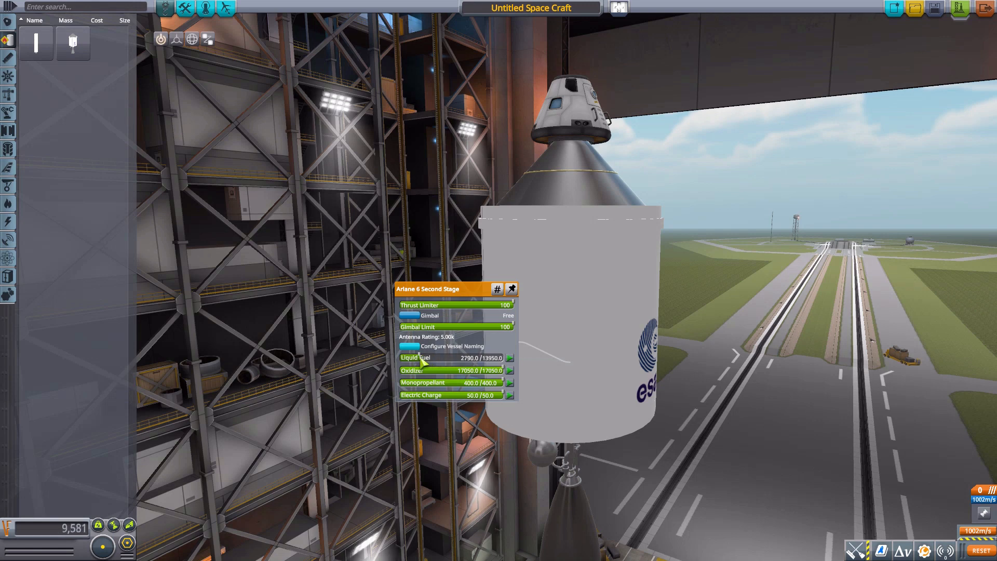
# Step: Lower the second stage's oxidizer slider to 3,410 of 17,050
pyautogui.moveTo(509, 371); pyautogui.dragTo(413, 371)
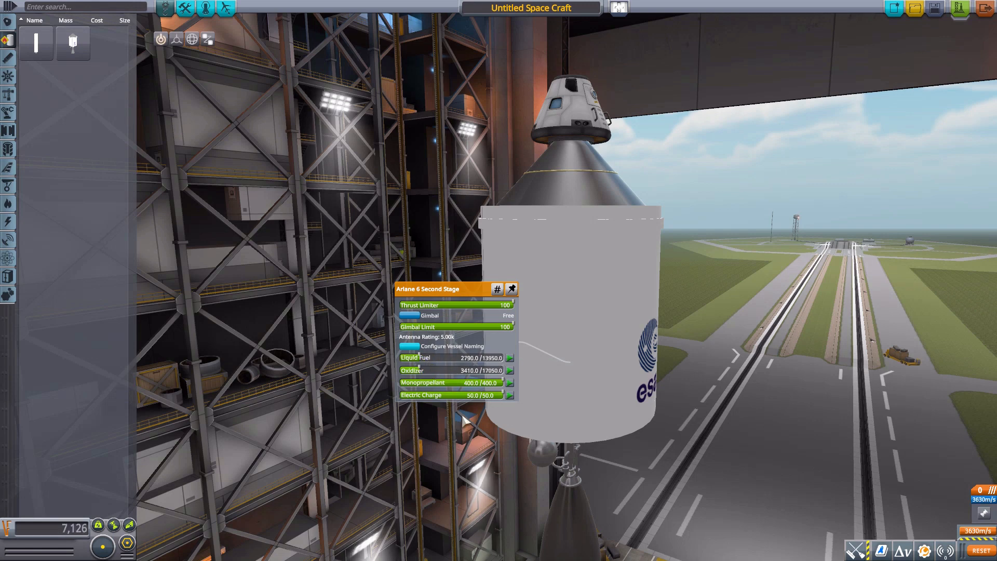
pyautogui.moveTo(431, 369)
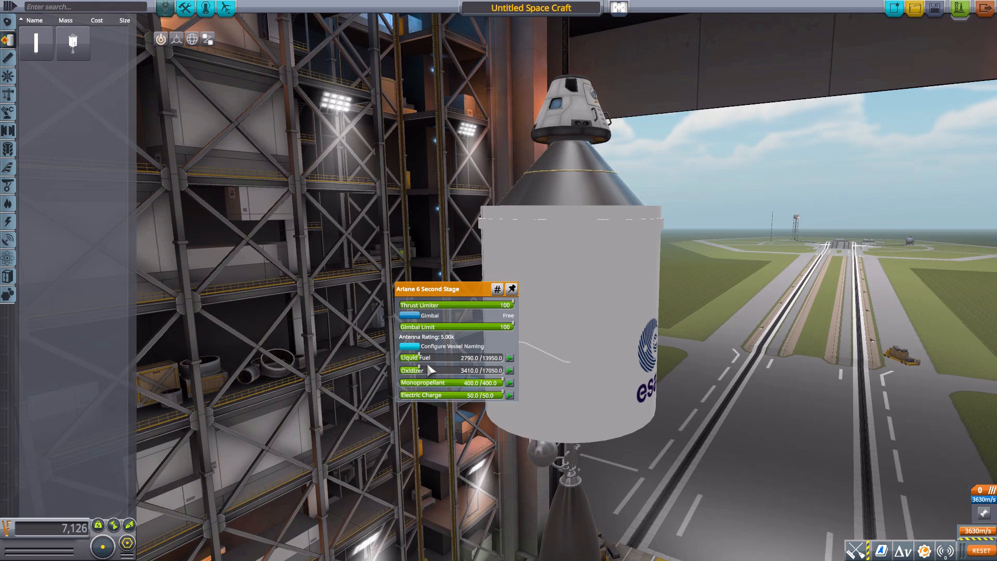
pyautogui.moveTo(588, 219)
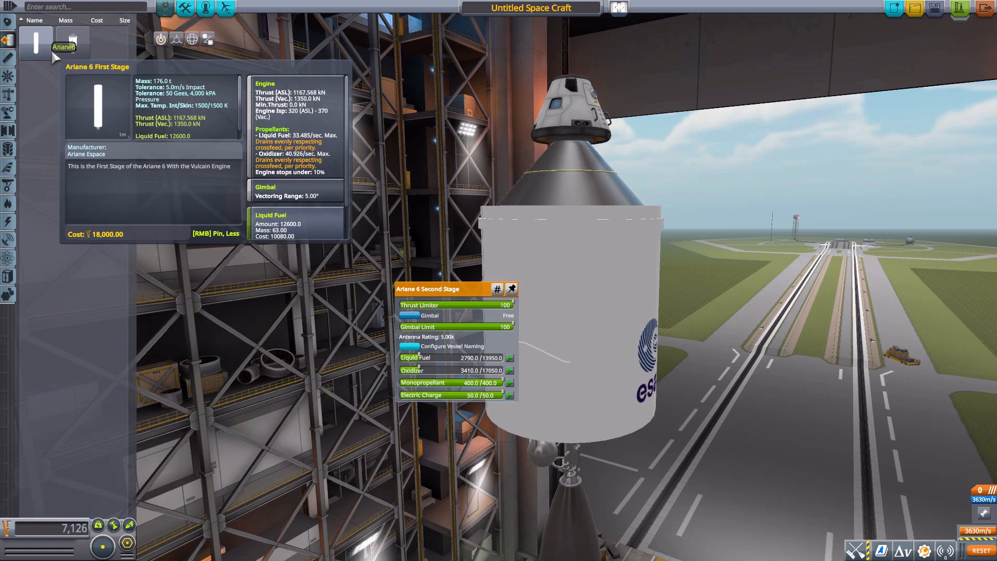
pyautogui.moveTo(198, 135)
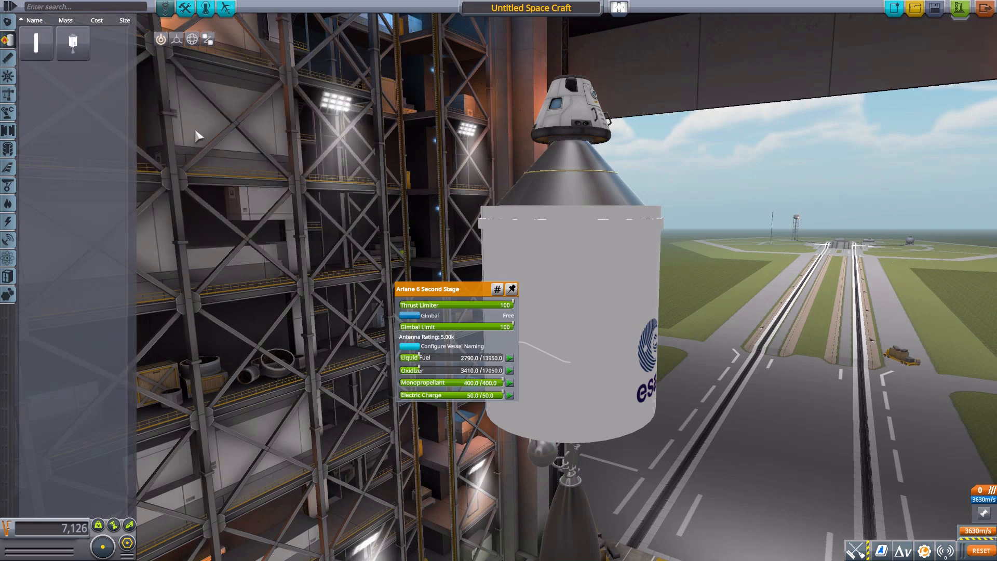
pyautogui.moveTo(461, 337)
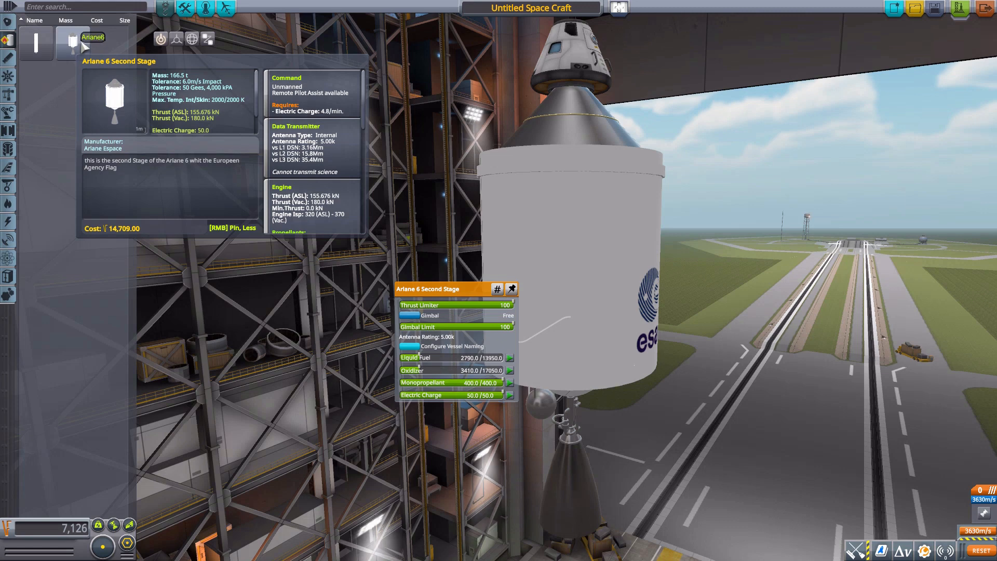
pyautogui.moveTo(327, 99)
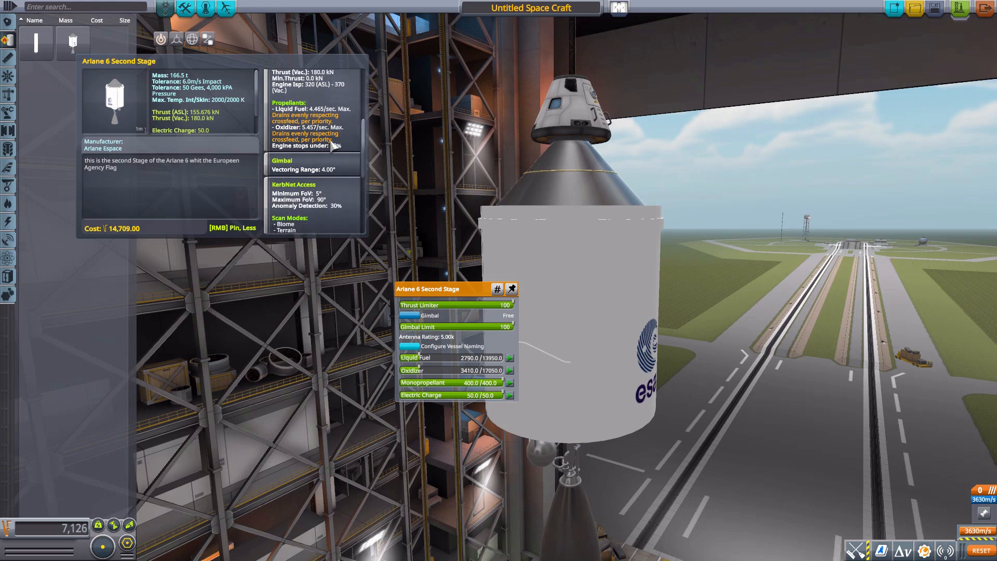
# Step: Scroll the Propulsion parts list toward the Ariane 6 First Stage
pyautogui.scroll(-3)
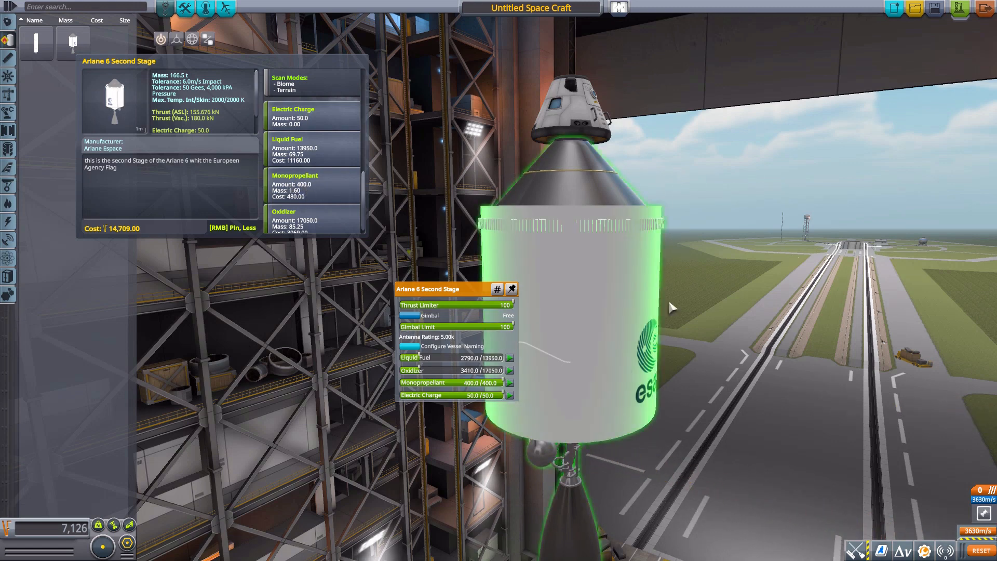
pyautogui.moveTo(522, 242)
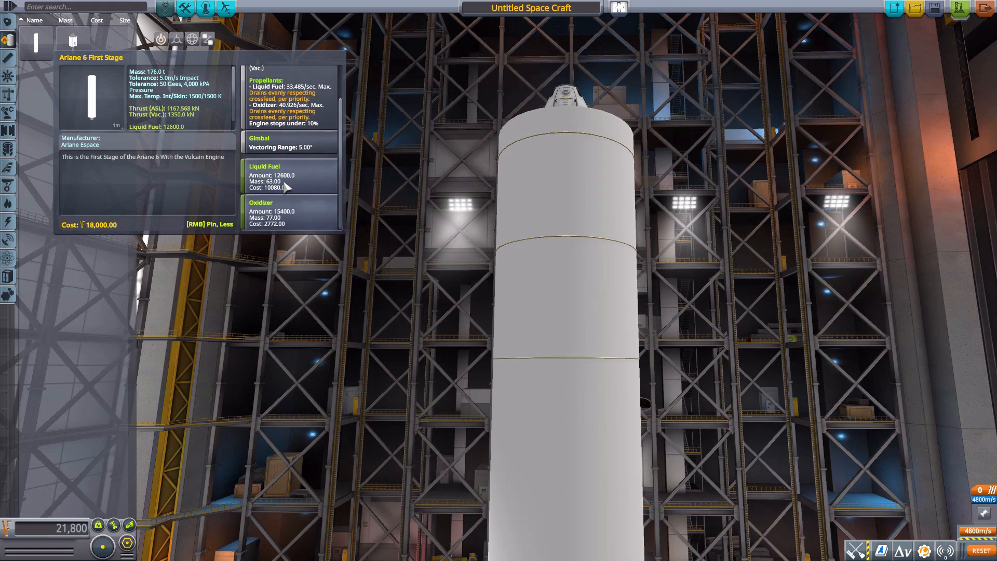
pyautogui.moveTo(291, 220)
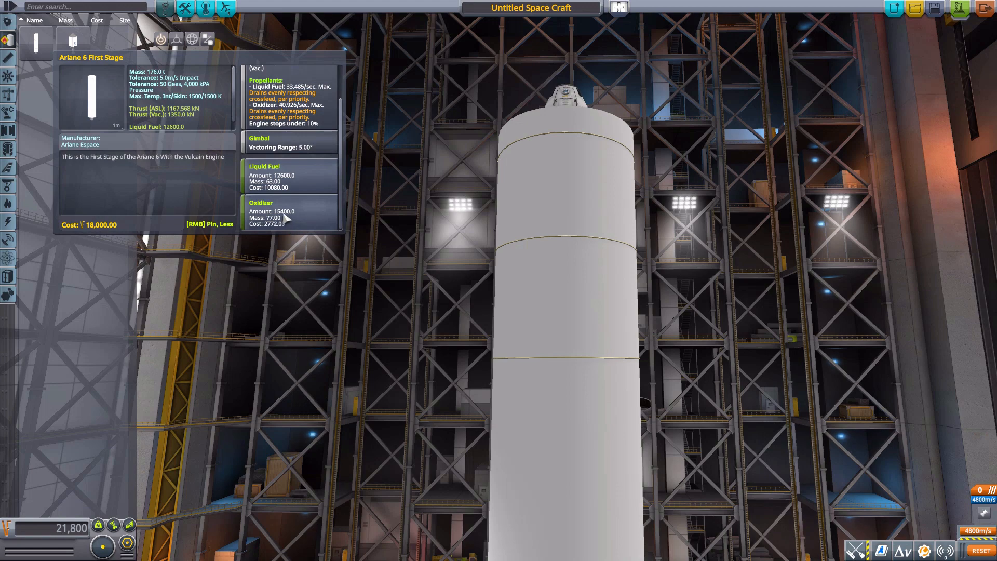
pyautogui.moveTo(374, 274)
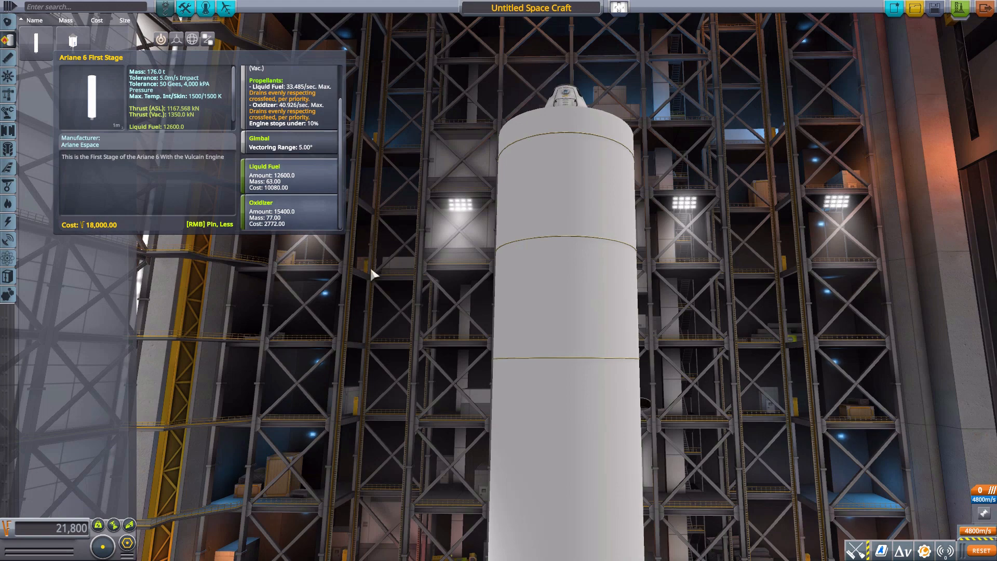
pyautogui.moveTo(560, 311)
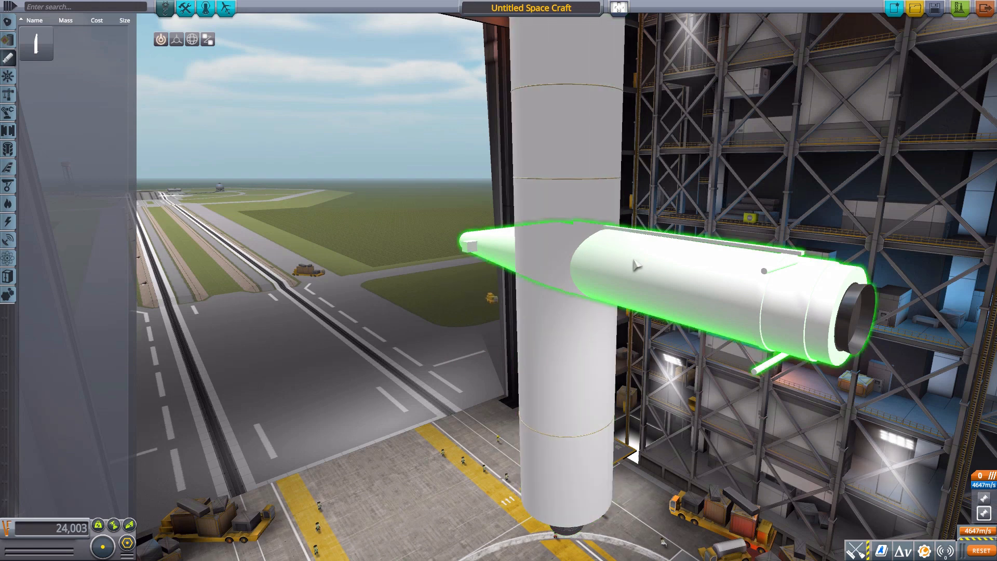
pyautogui.moveTo(36, 44)
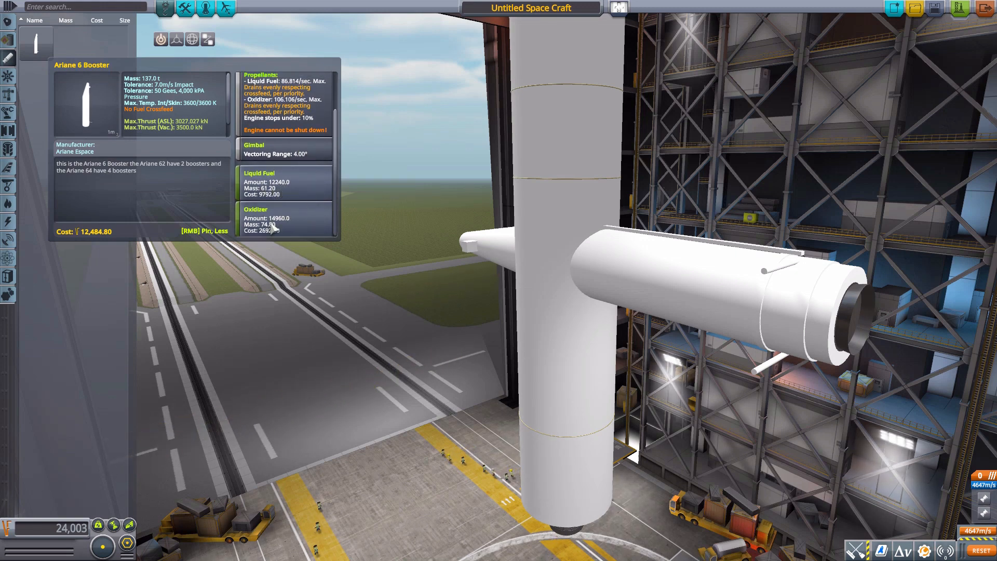
pyautogui.moveTo(290, 227)
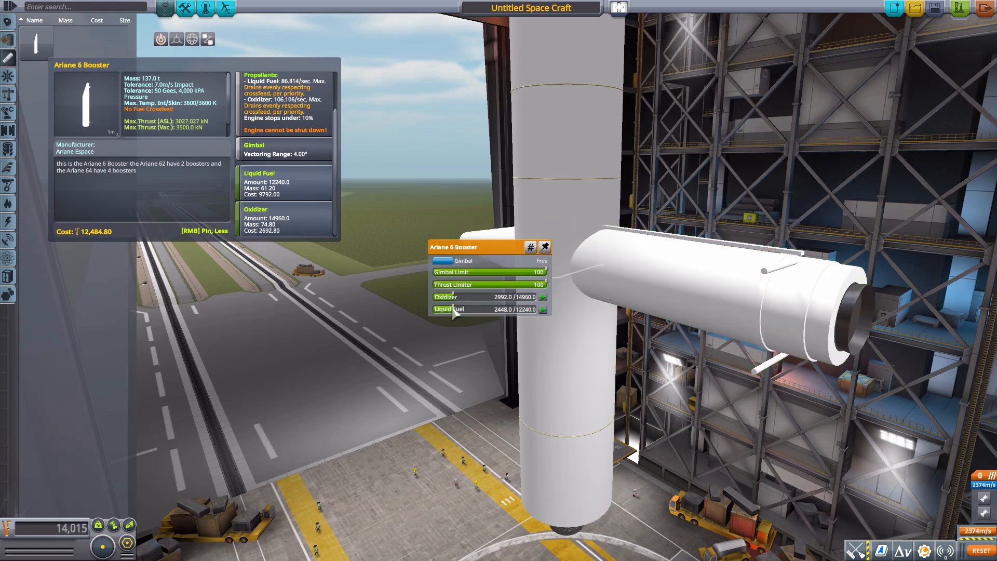
pyautogui.moveTo(9, 76)
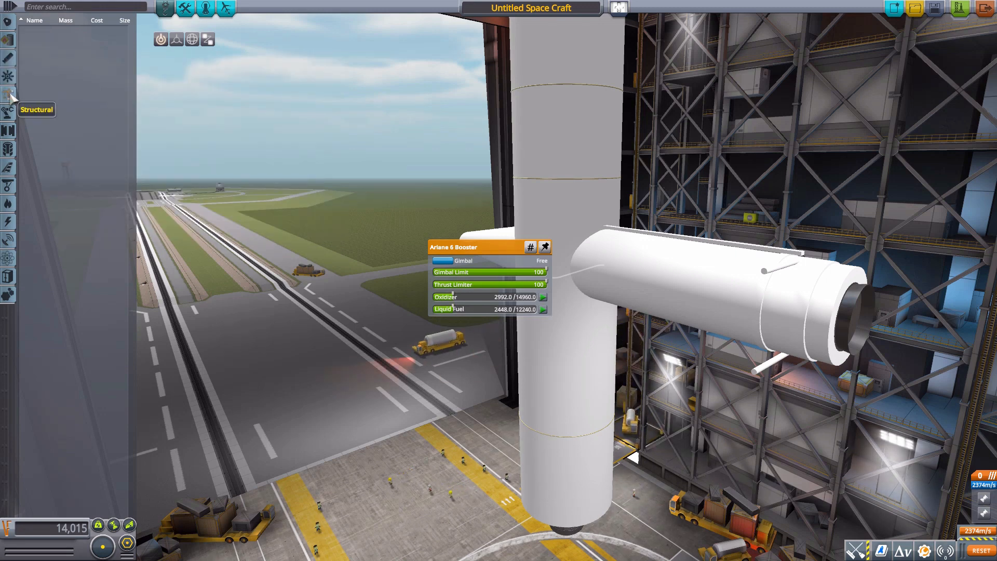
pyautogui.moveTo(9, 131)
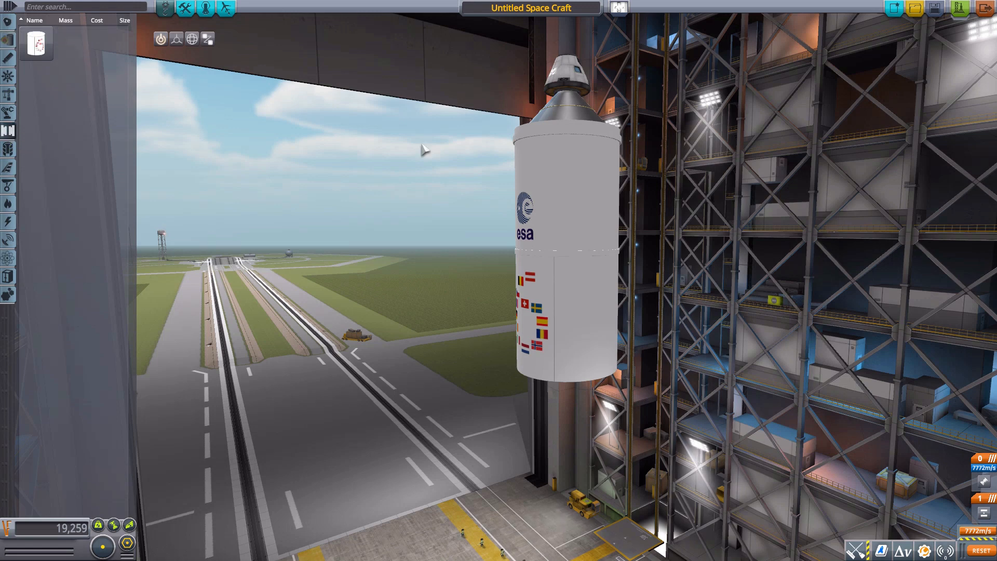
pyautogui.moveTo(165, 126)
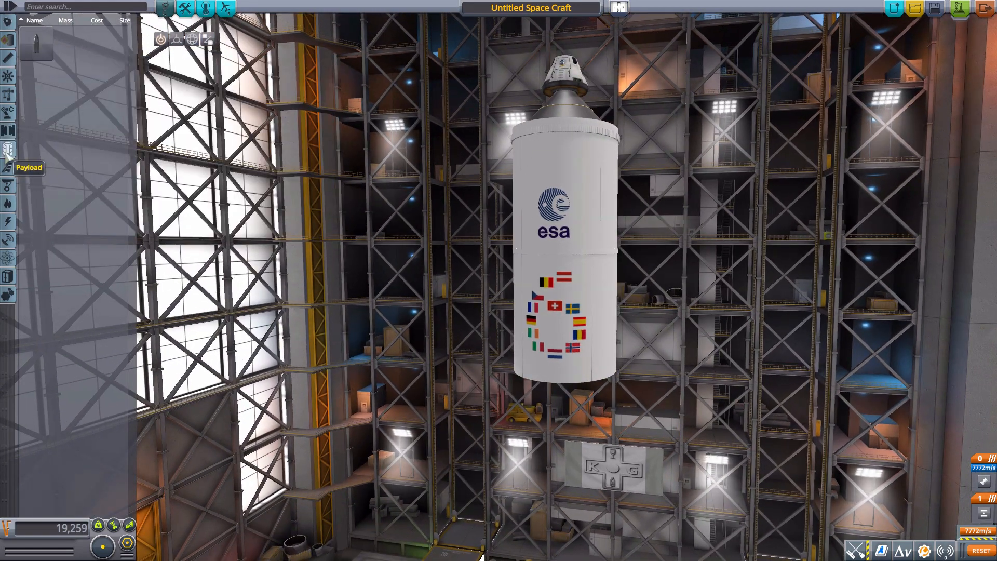
pyautogui.moveTo(35, 44)
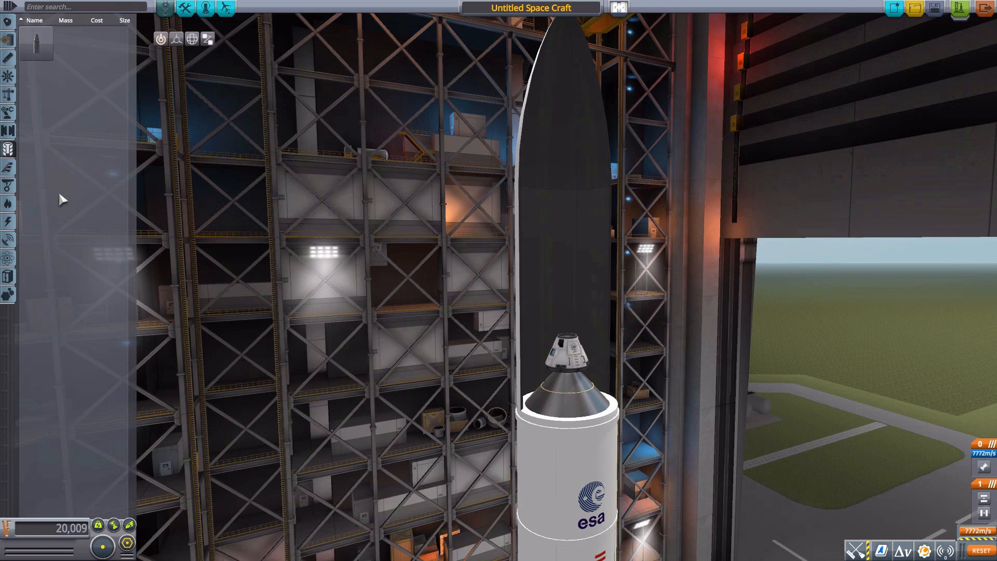
pyautogui.moveTo(9, 185)
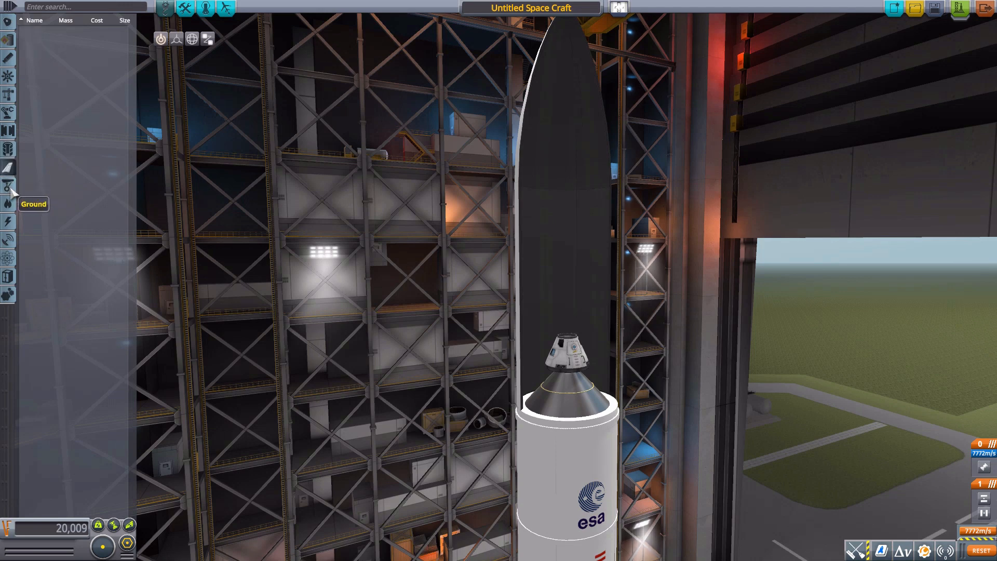
pyautogui.moveTo(8, 222)
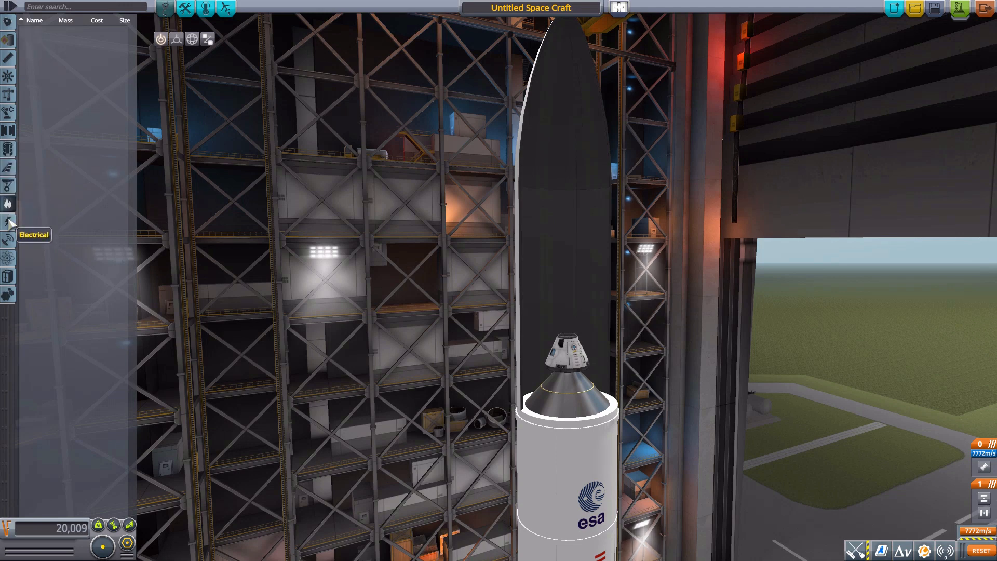
pyautogui.moveTo(8, 257)
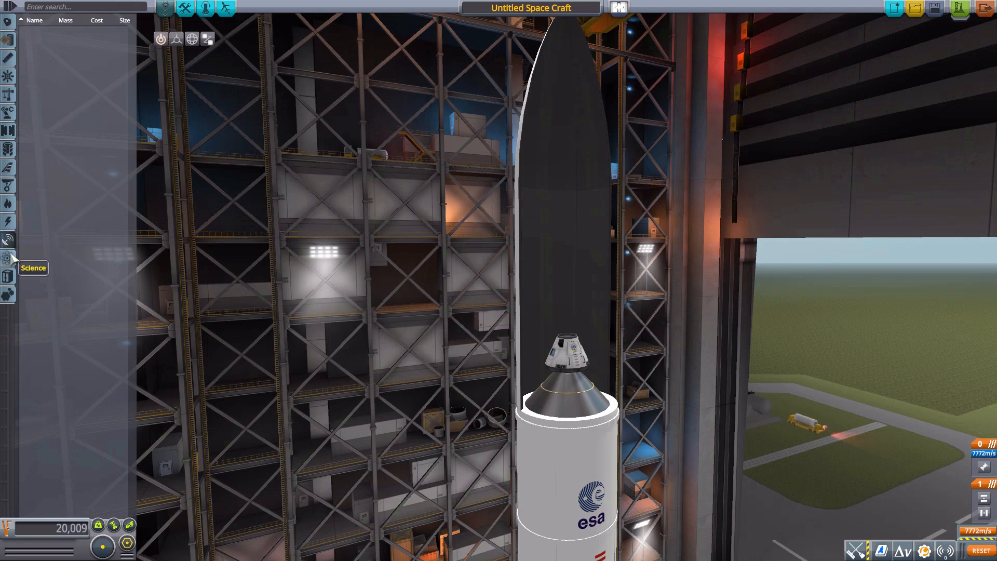
pyautogui.moveTo(9, 277)
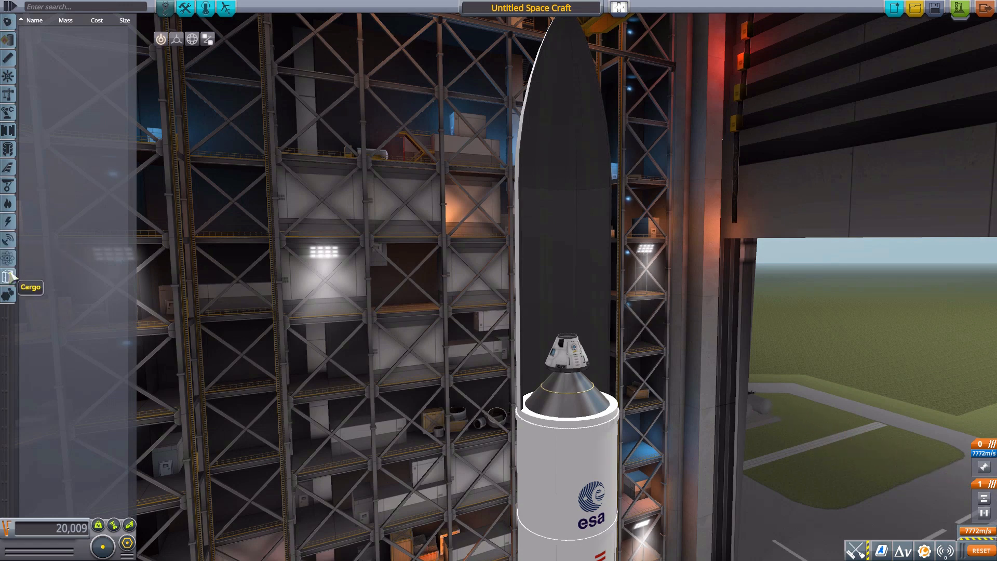
pyautogui.moveTo(84, 271)
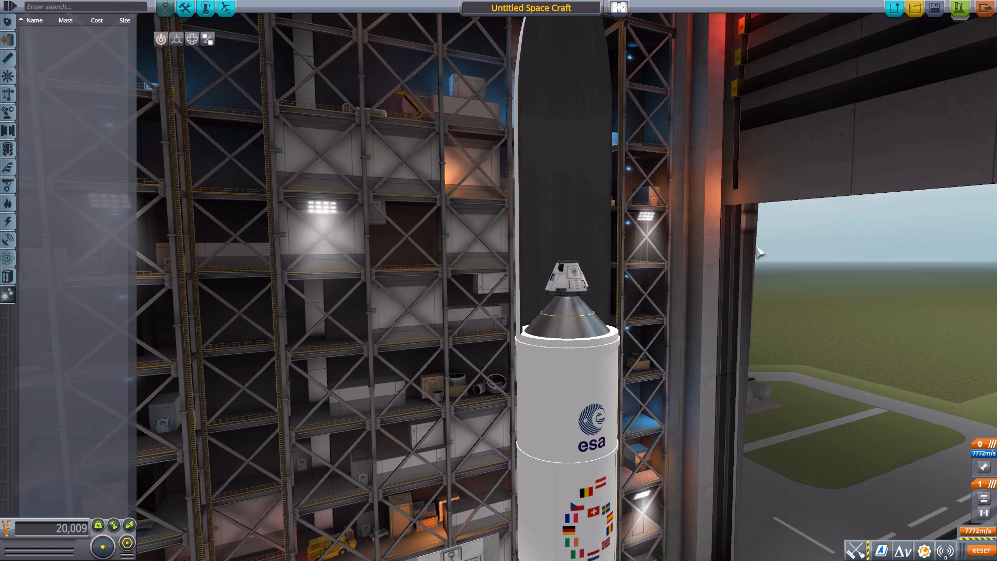
# Step: Discard the untitled build without saving and load the saved Ariane 64 craft
pyautogui.click(914, 8)
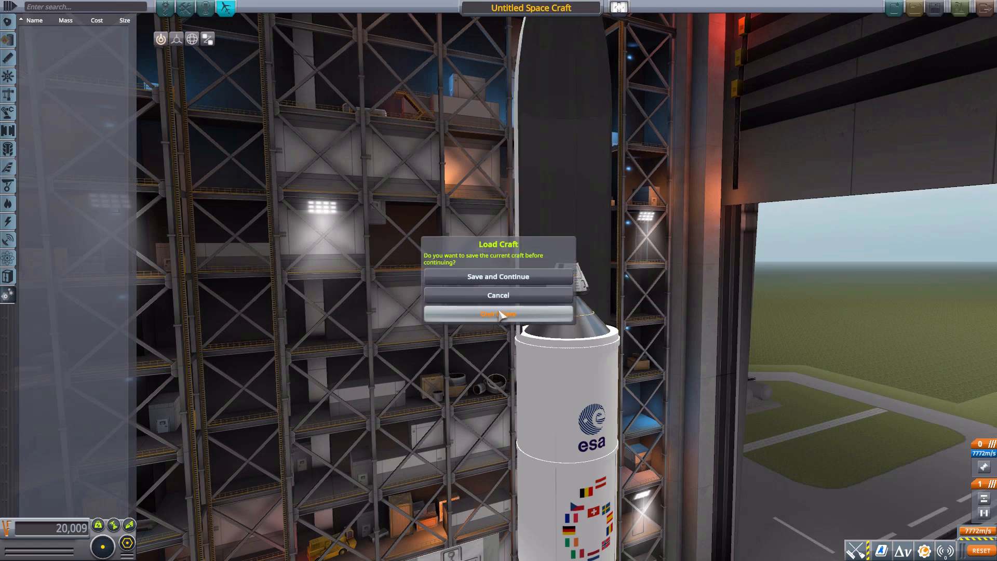
pyautogui.click(499, 313)
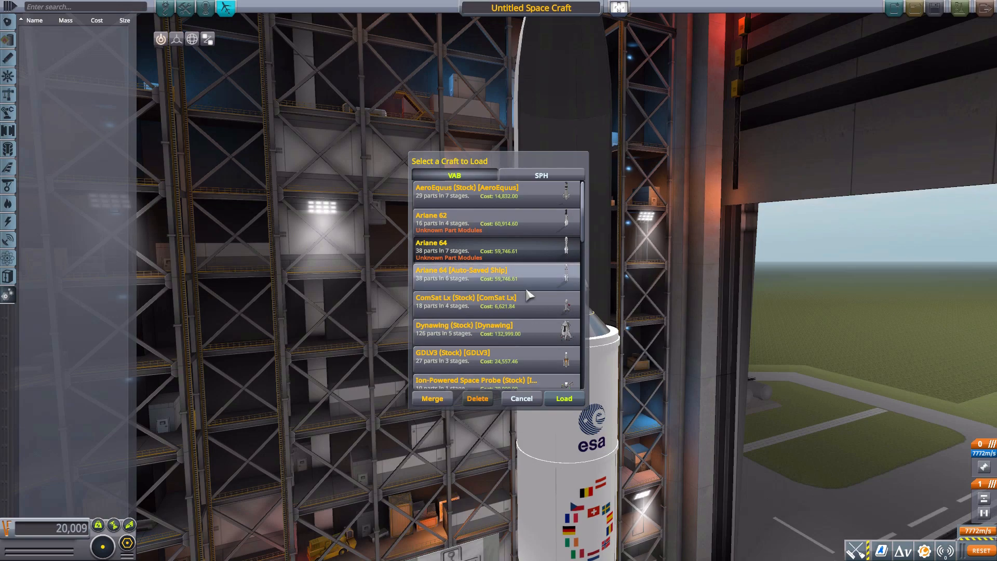
pyautogui.click(562, 398)
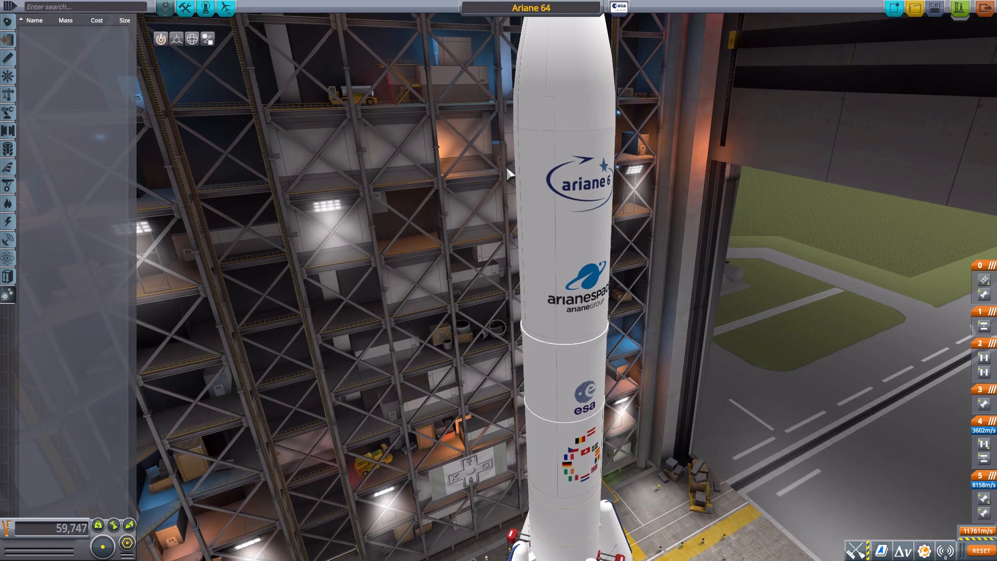
pyautogui.moveTo(566, 177)
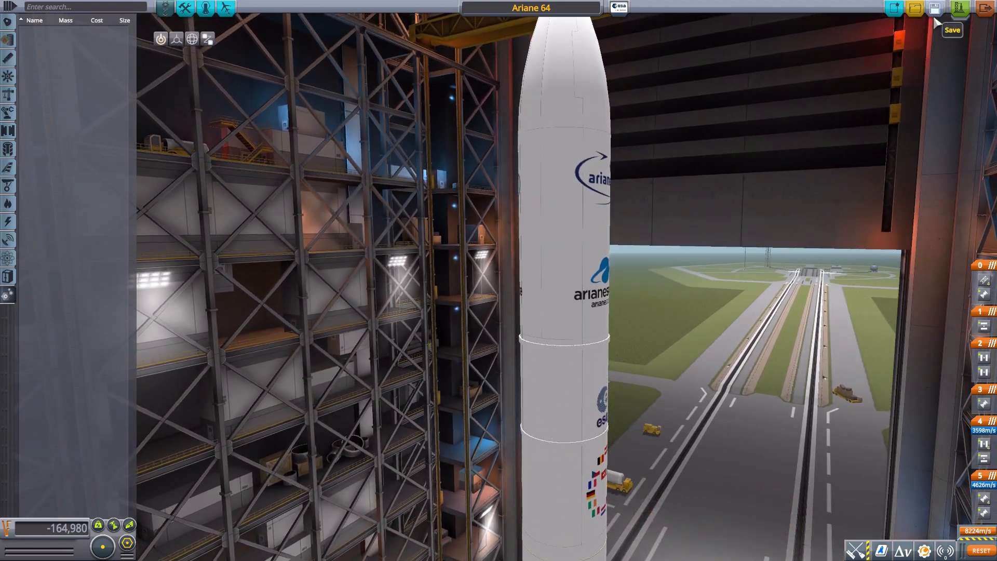
# Step: Roll the fuel-reduced Ariane 64 out to the launch pad
pyautogui.click(960, 8)
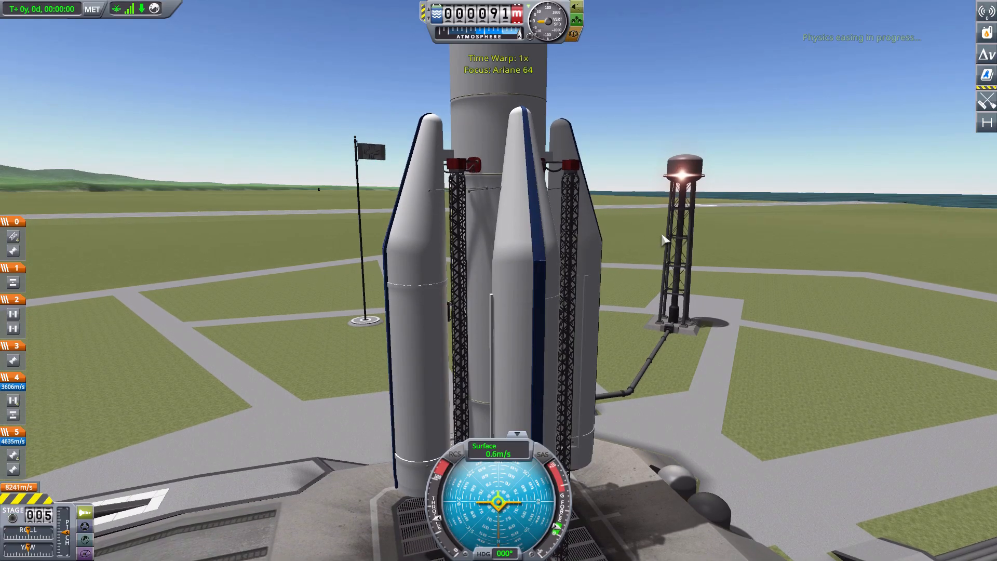
# Step: Zoom the view of the rocket sitting on the launch pad
pyautogui.scroll(-3)
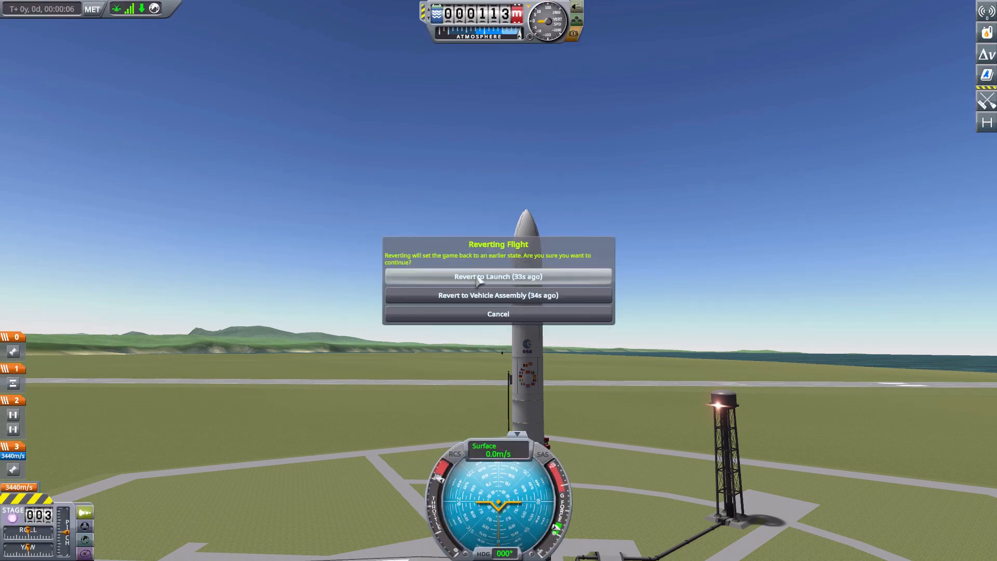
# Step: Revert to launch, fly the Ariane 64 upward and jettison its spent side boosters
pyautogui.click(498, 276)
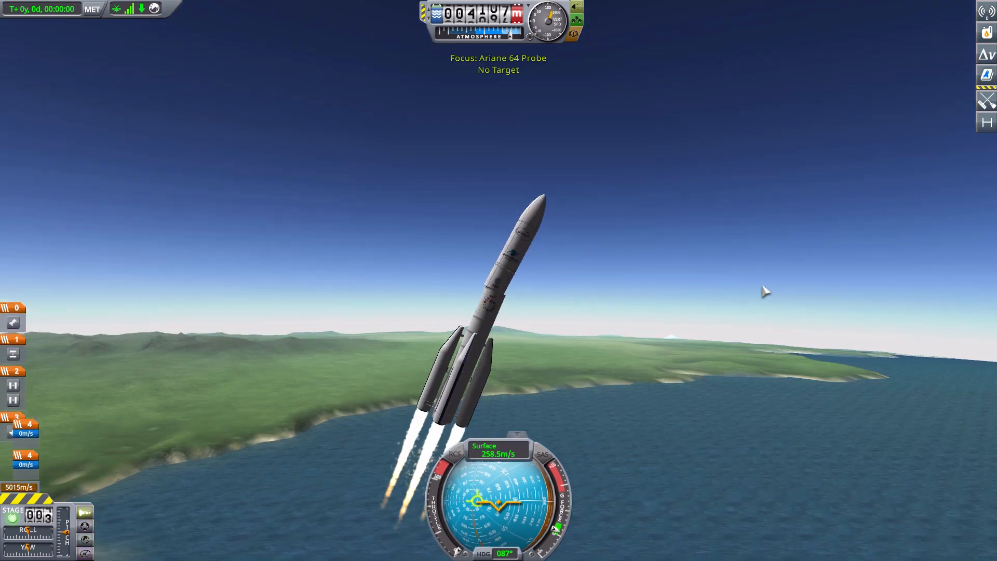
pyautogui.press('space')
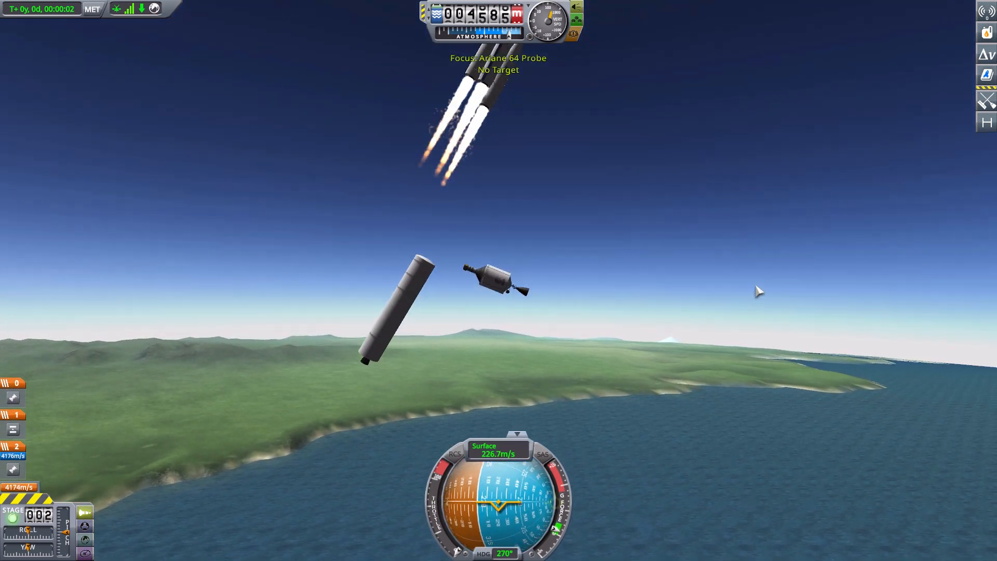